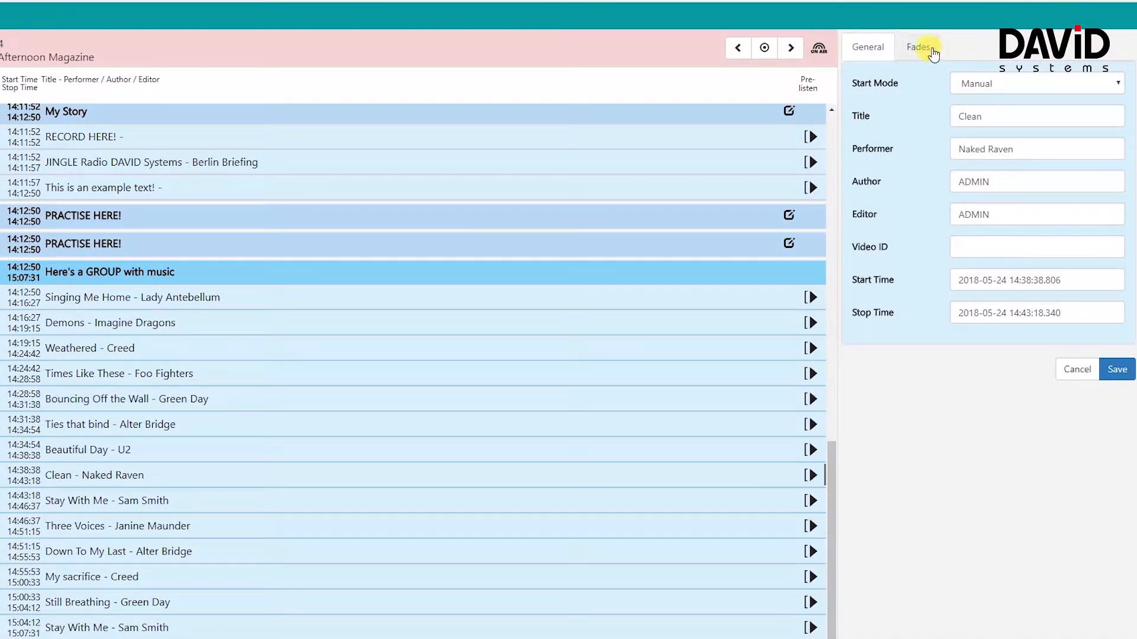
Show the Fades panel with Mark In, Intro, Outro and Mark Out fields for 'Clean'.
{"action": "left_click", "coordinate": [919, 48]}
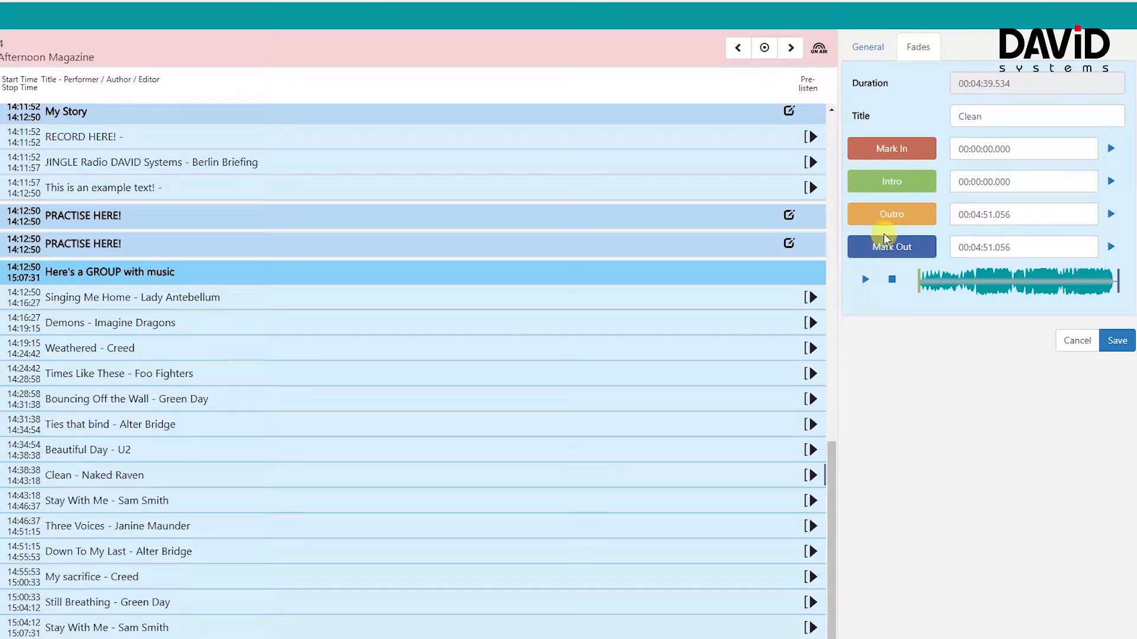
{"action": "mouse_move", "coordinate": [867, 192]}
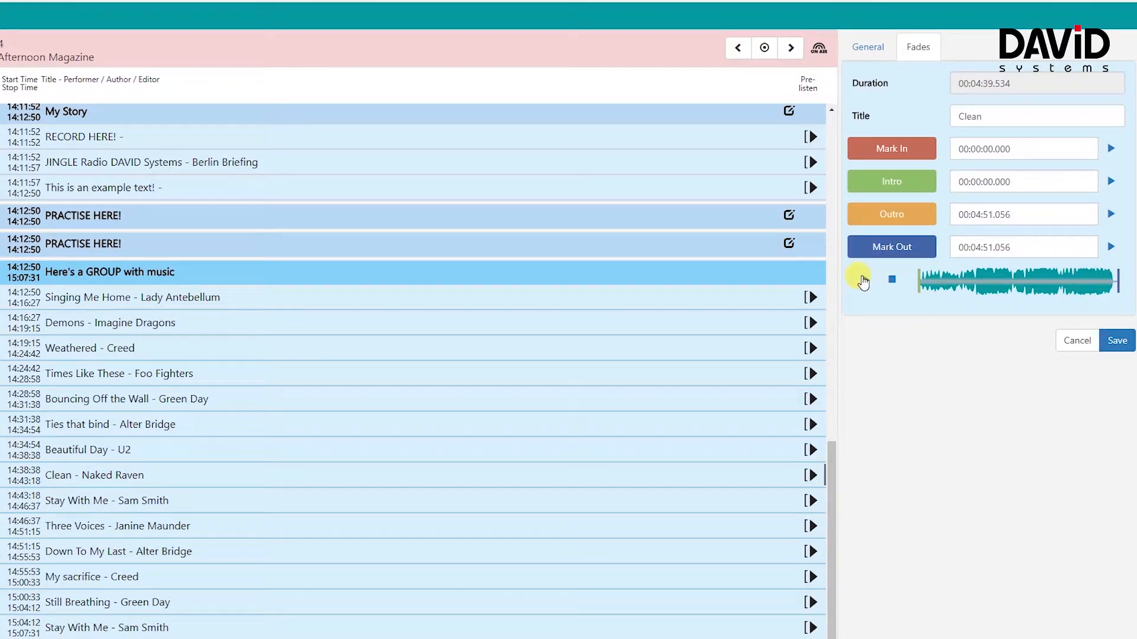
{"action": "mouse_move", "coordinate": [864, 285]}
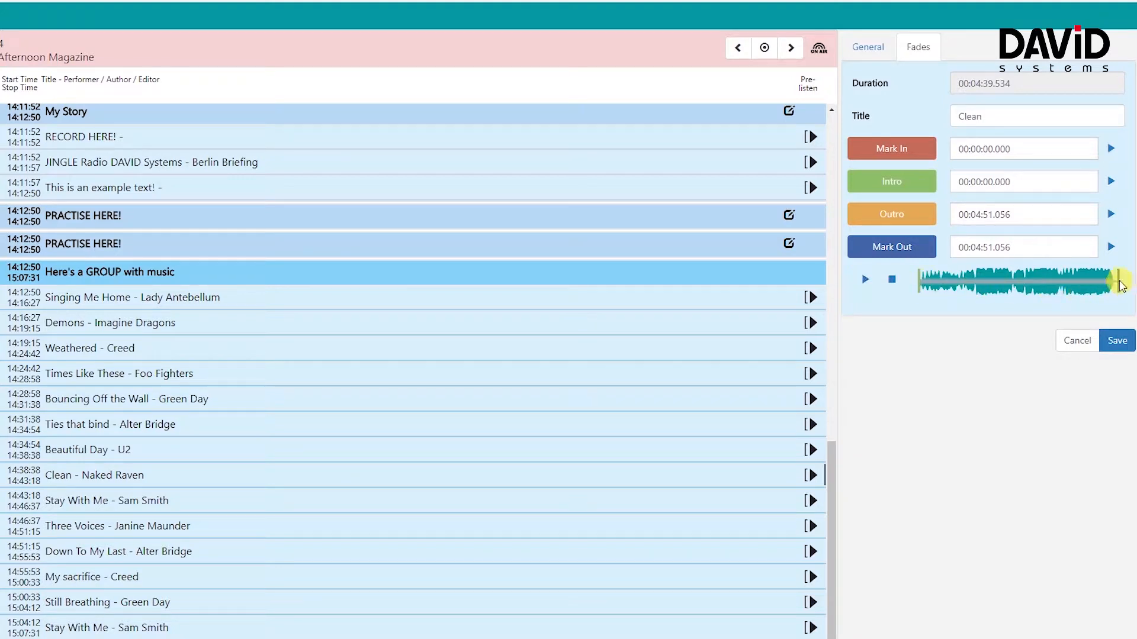
{"action": "left_click", "coordinate": [864, 279]}
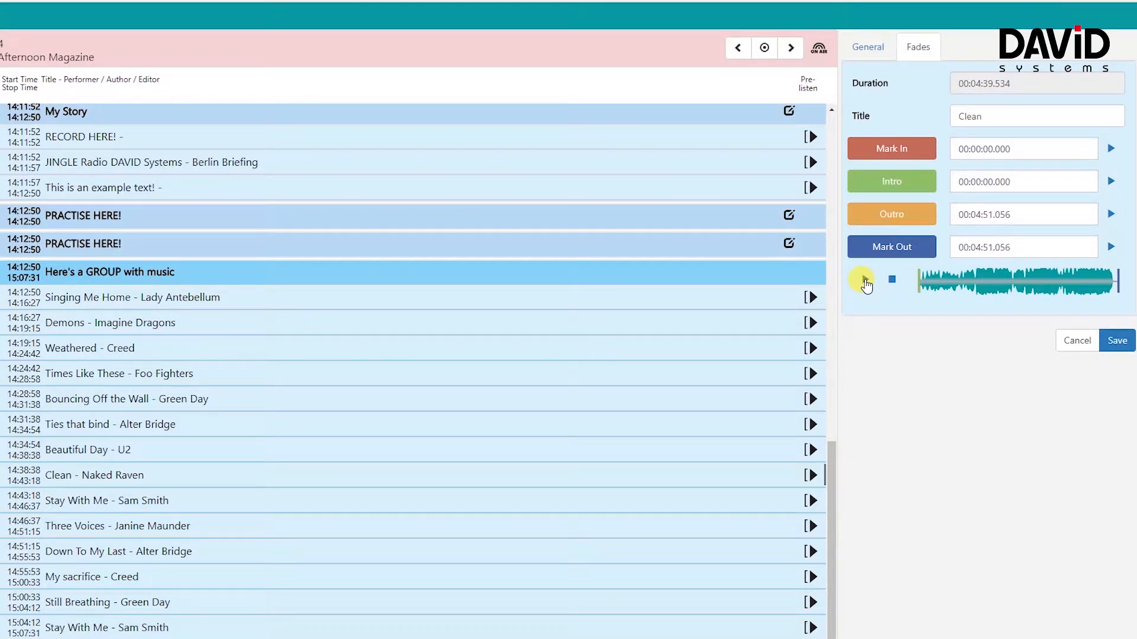
Preview the track and capture the intro cue point at 00:00:11.954.
{"action": "left_click", "coordinate": [863, 281]}
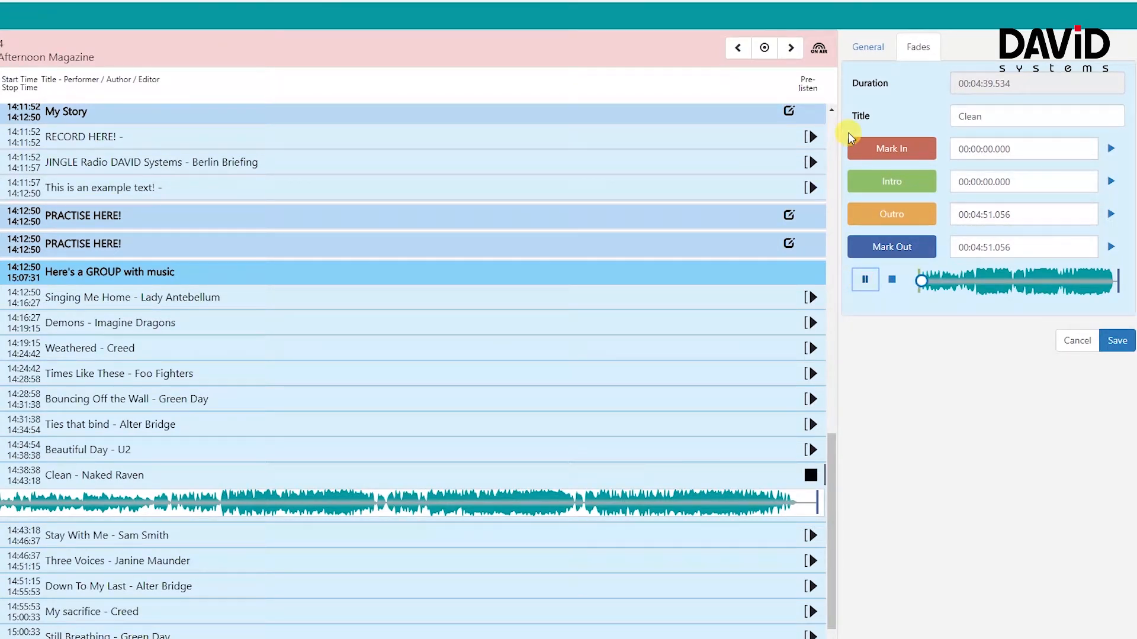
{"action": "mouse_move", "coordinate": [883, 184]}
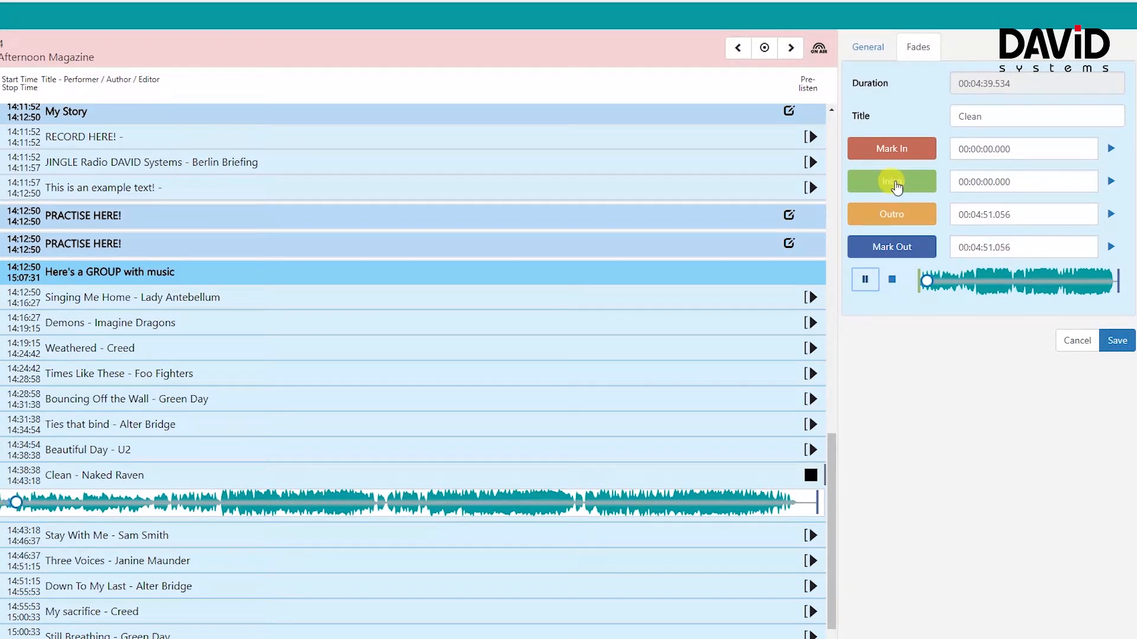
{"action": "left_click", "coordinate": [891, 182]}
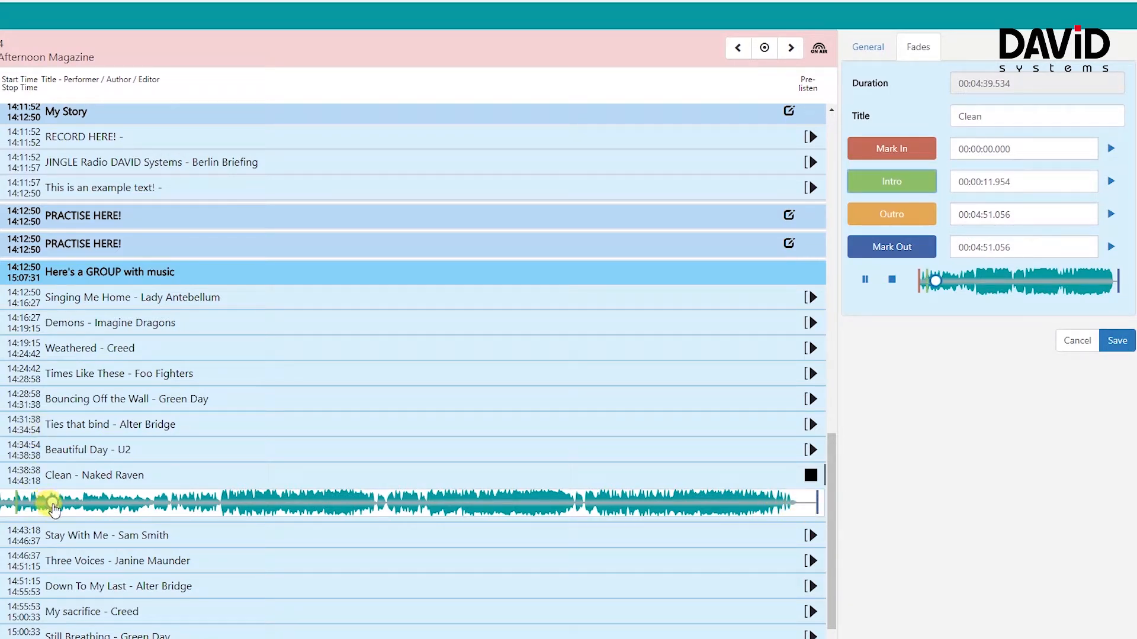
Set the mark-out to 00:04:44.564 near the track's end and save the cue points.
{"action": "left_click", "coordinate": [482, 511]}
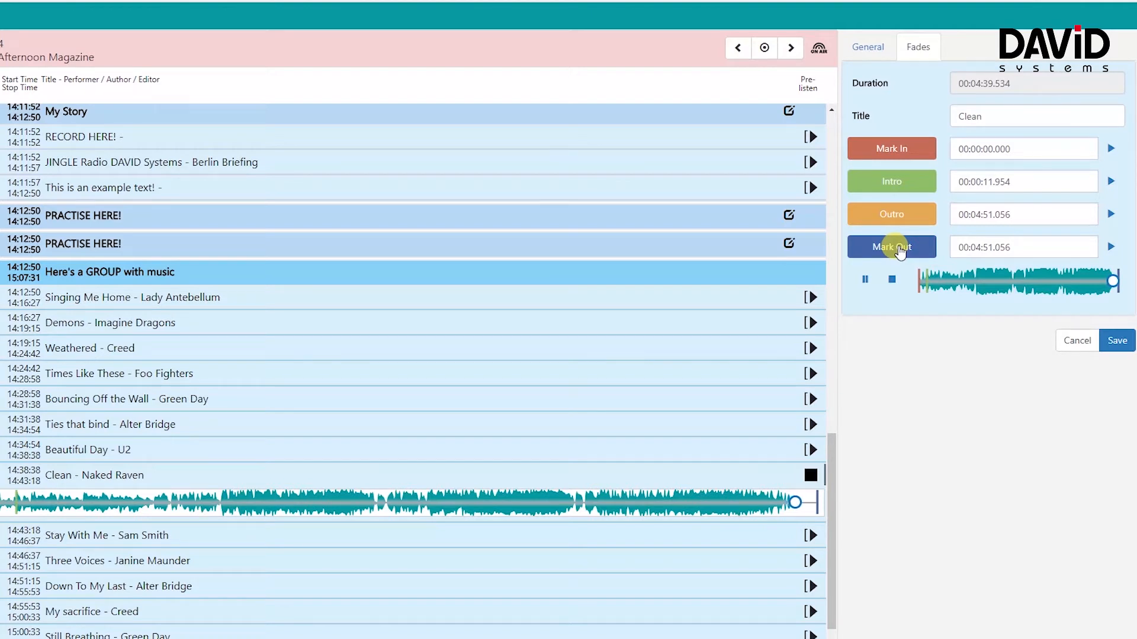
{"action": "left_click", "coordinate": [891, 247]}
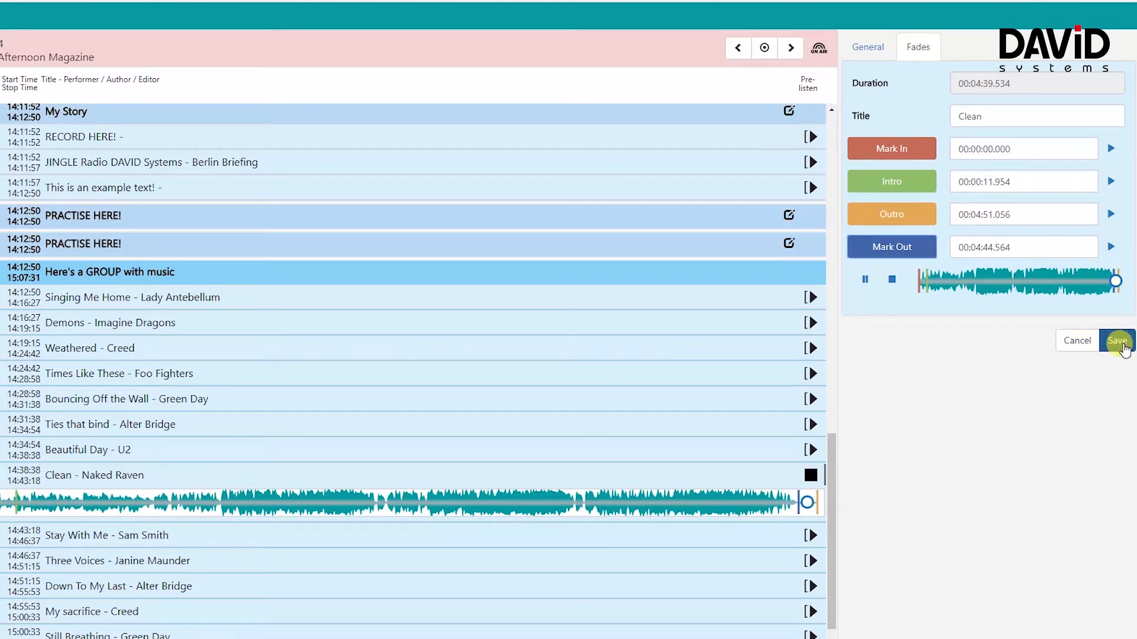
{"action": "left_click", "coordinate": [1115, 341]}
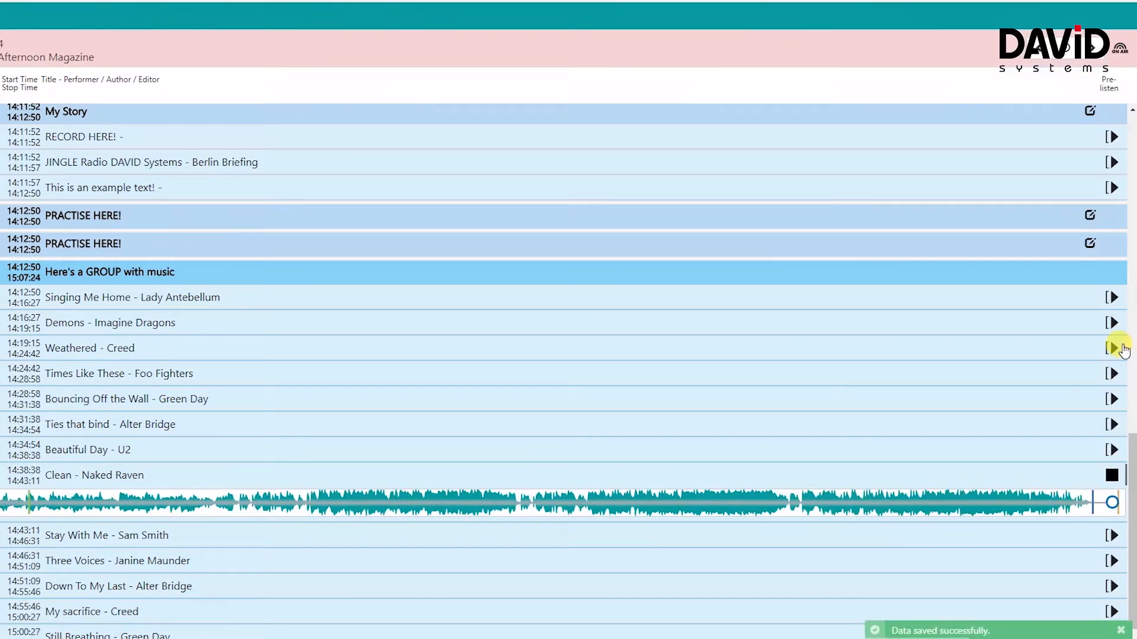